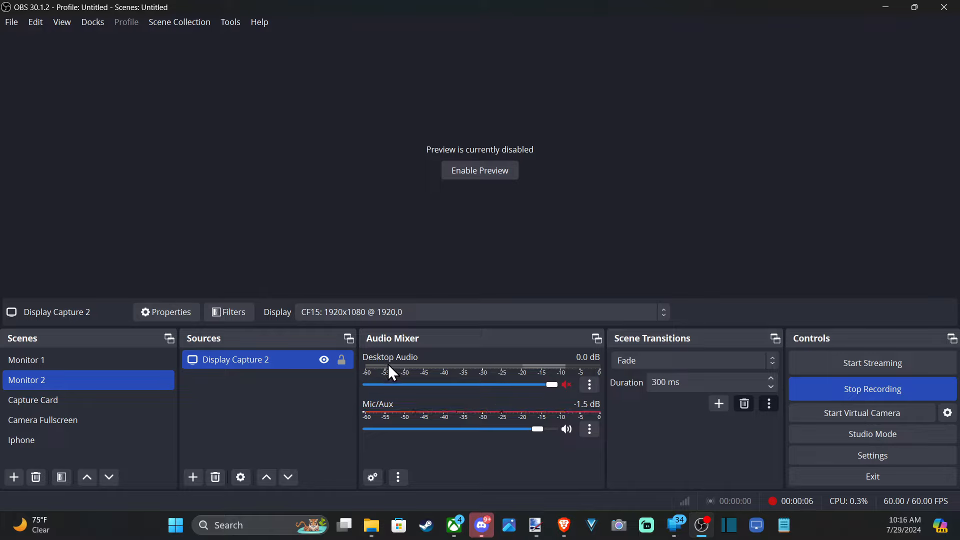
pyautogui.moveTo(556, 372)
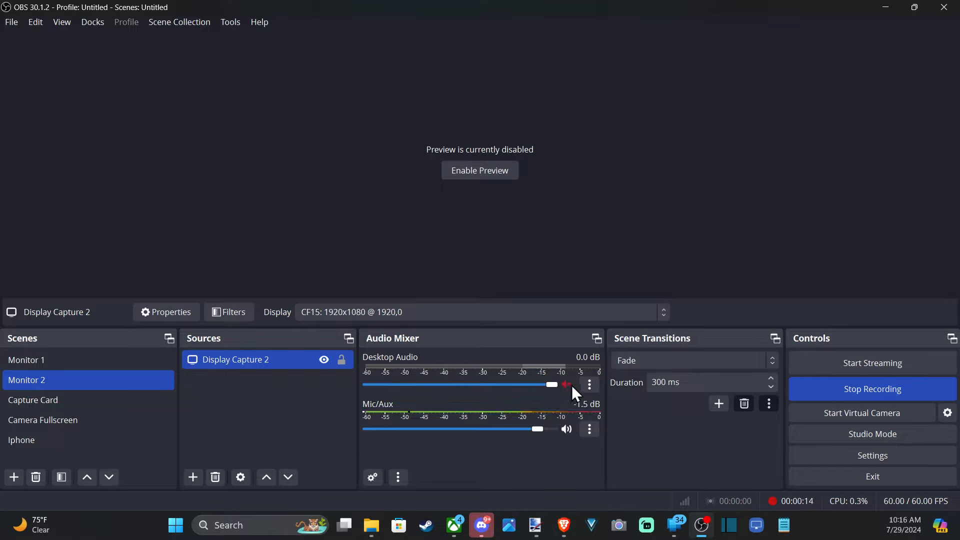
# - Open the Desktop Audio channel's three-dot options menu in the Audio Mixer
pyautogui.click(588, 385)
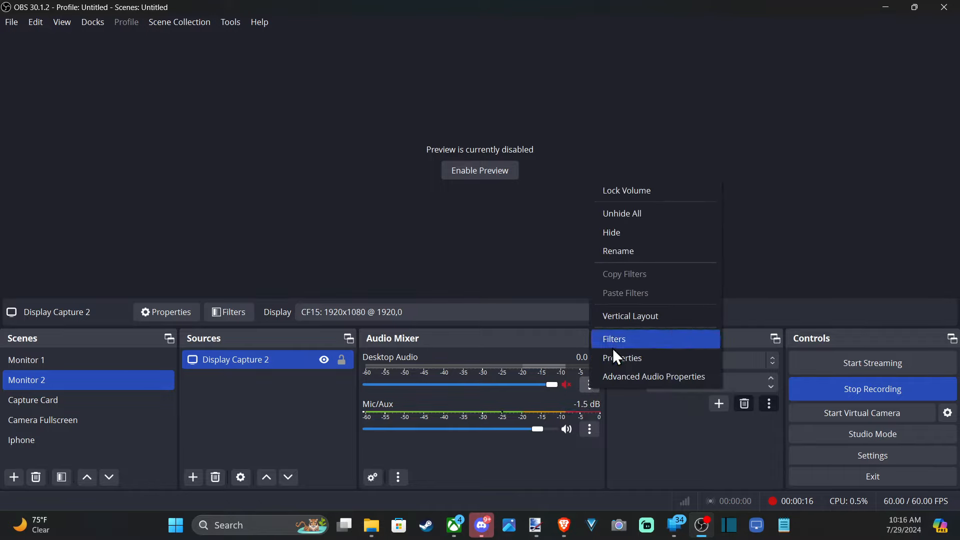
pyautogui.moveTo(627, 239)
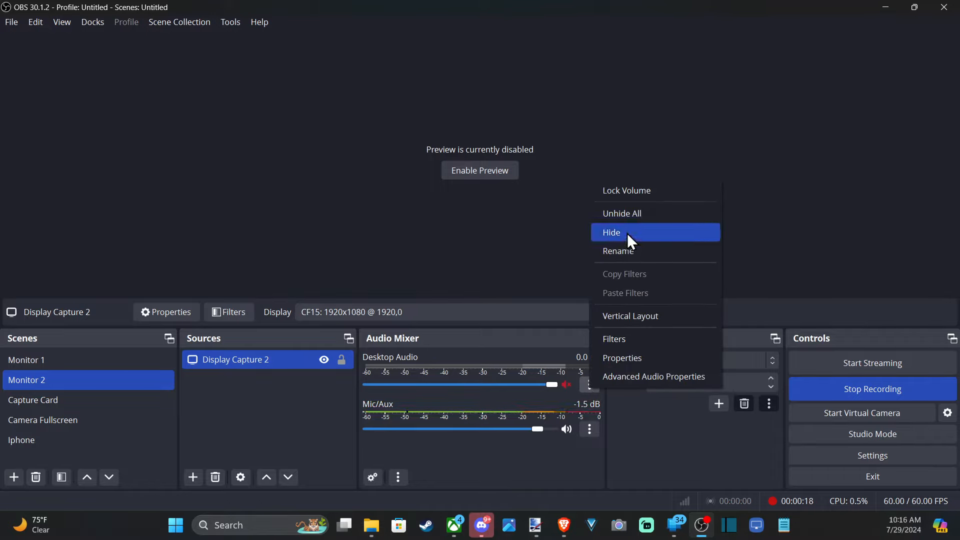
pyautogui.moveTo(638, 215)
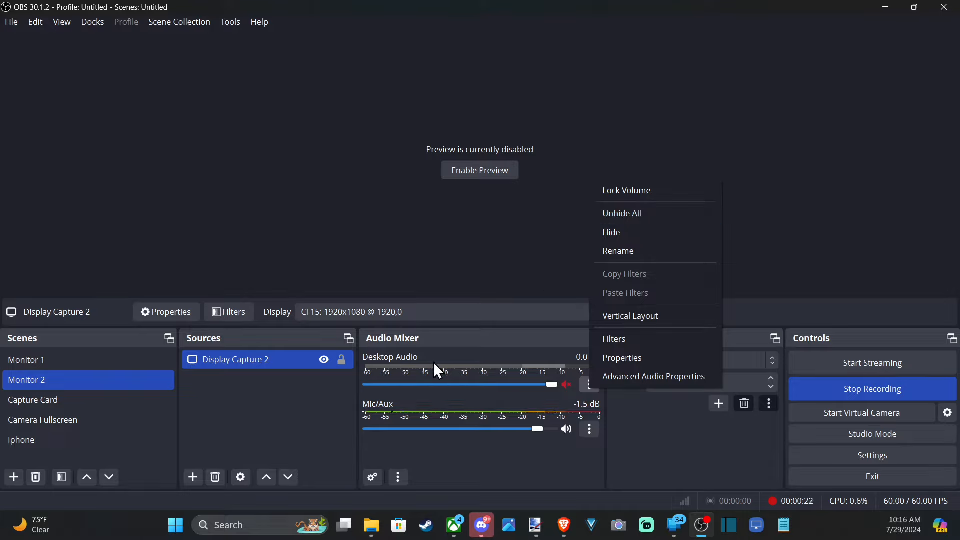
pyautogui.moveTo(622, 357)
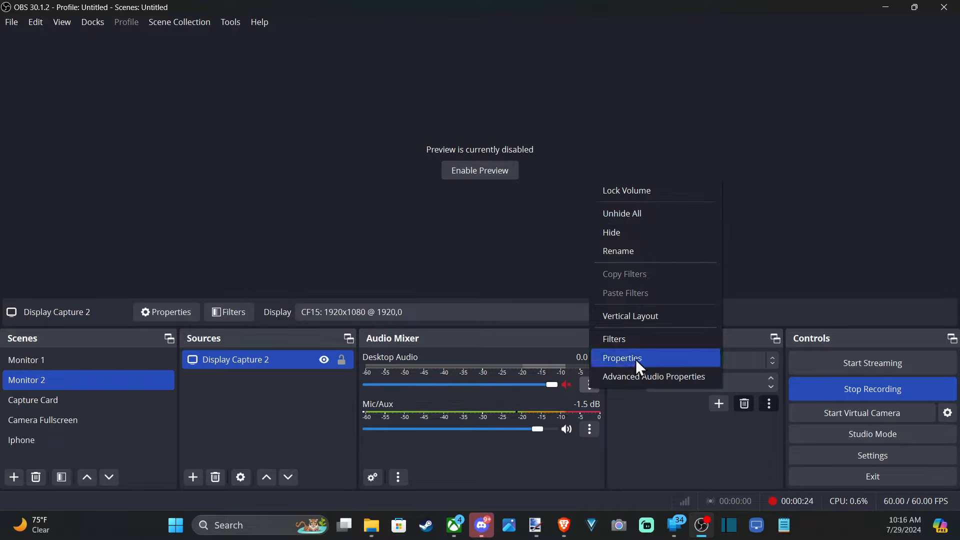
# - View Desktop Audio's properties (Default device) and close the dialog
pyautogui.click(622, 357)
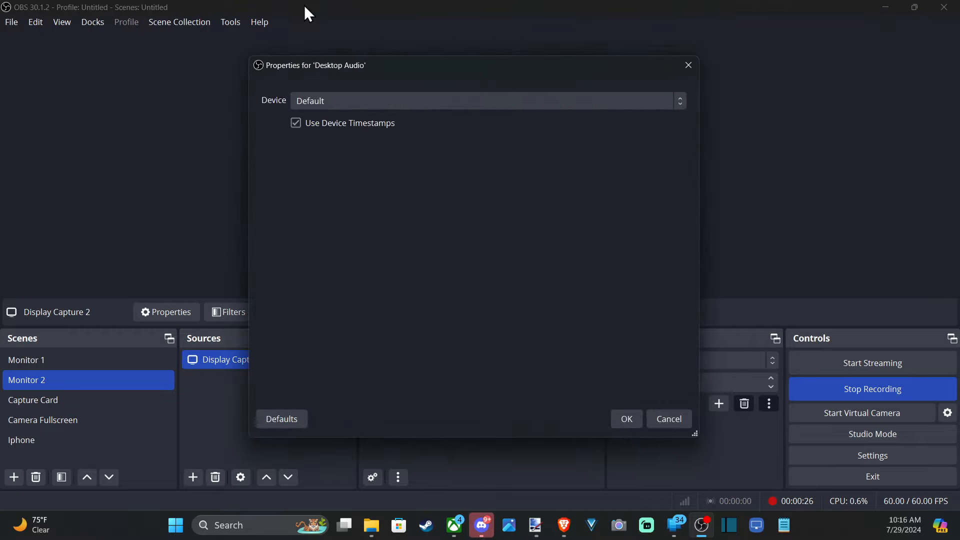
pyautogui.click(486, 101)
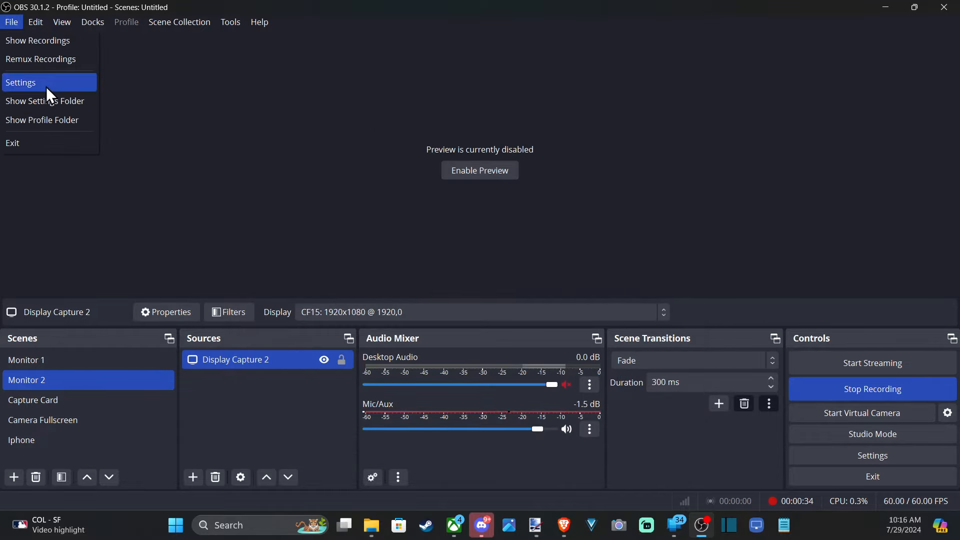
# - Review the Audio settings (Desktop Audio on Default, Xbox headset mic) and close Settings
pyautogui.click(21, 82)
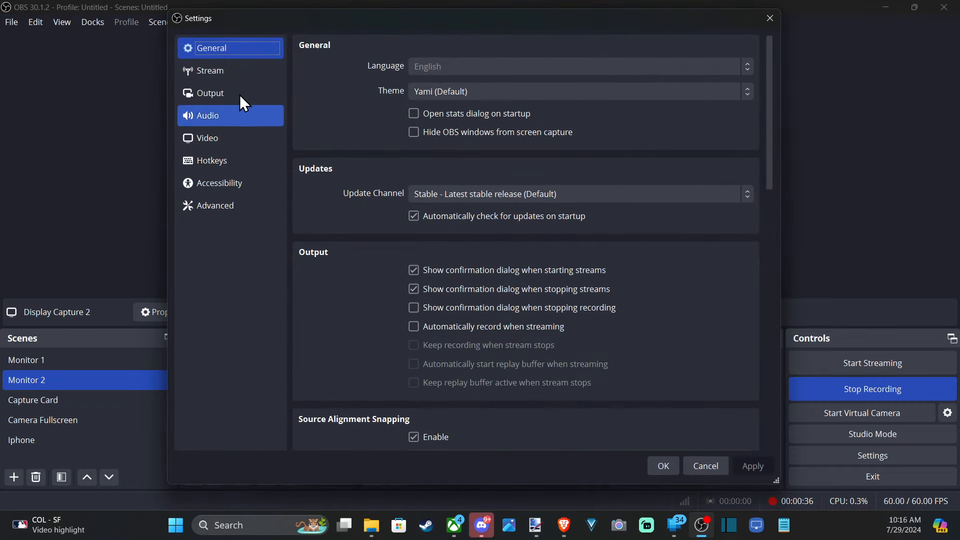
pyautogui.click(209, 115)
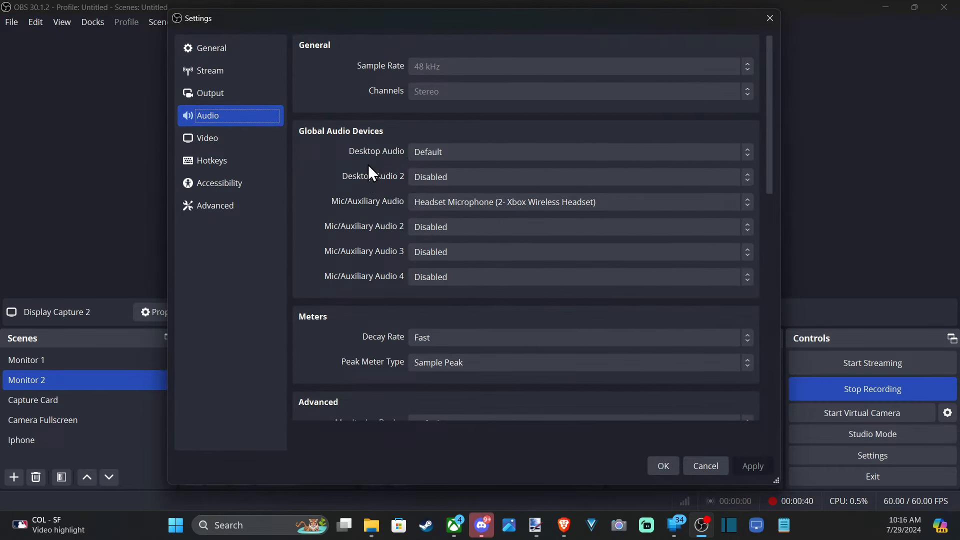
pyautogui.click(575, 152)
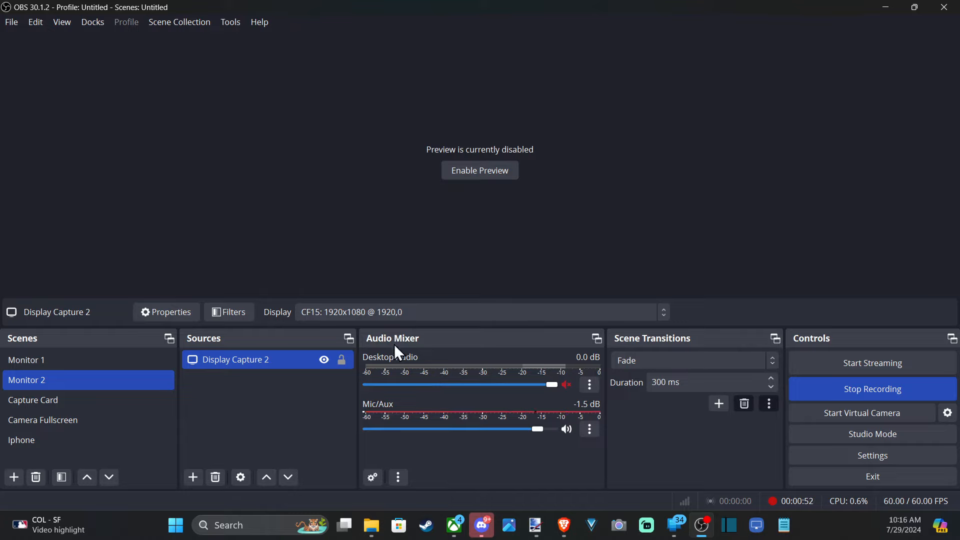
pyautogui.moveTo(531, 403)
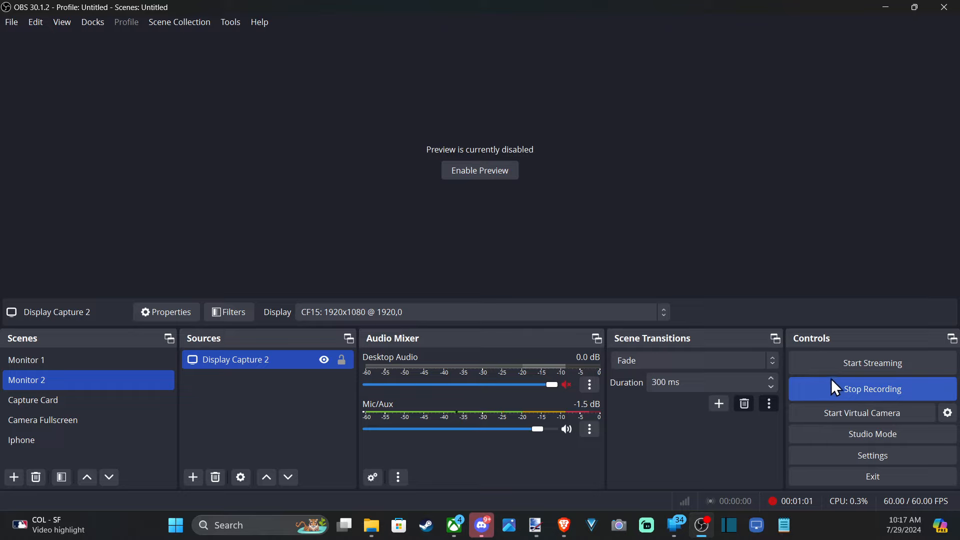
pyautogui.moveTo(575, 392)
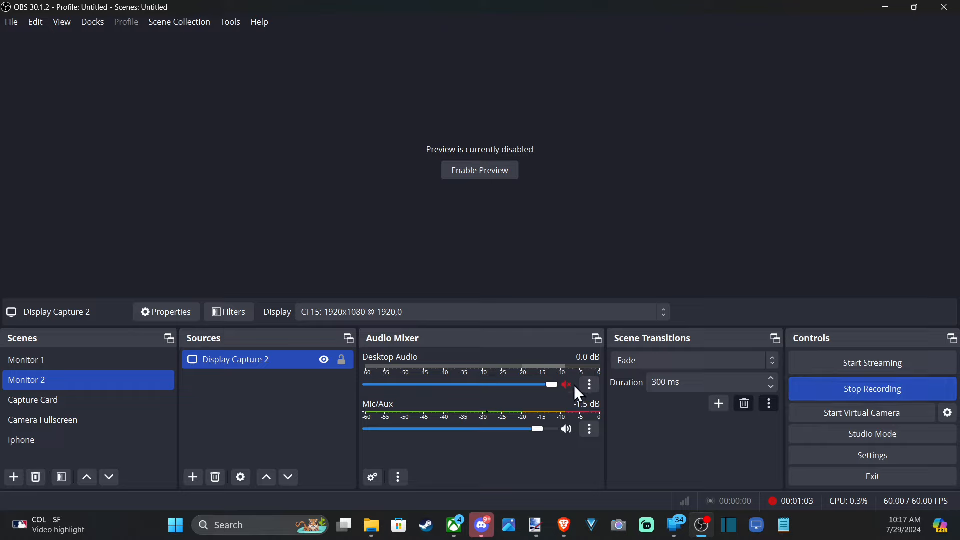
# - Open the File menu again so Settings can be chosen
pyautogui.click(10, 22)
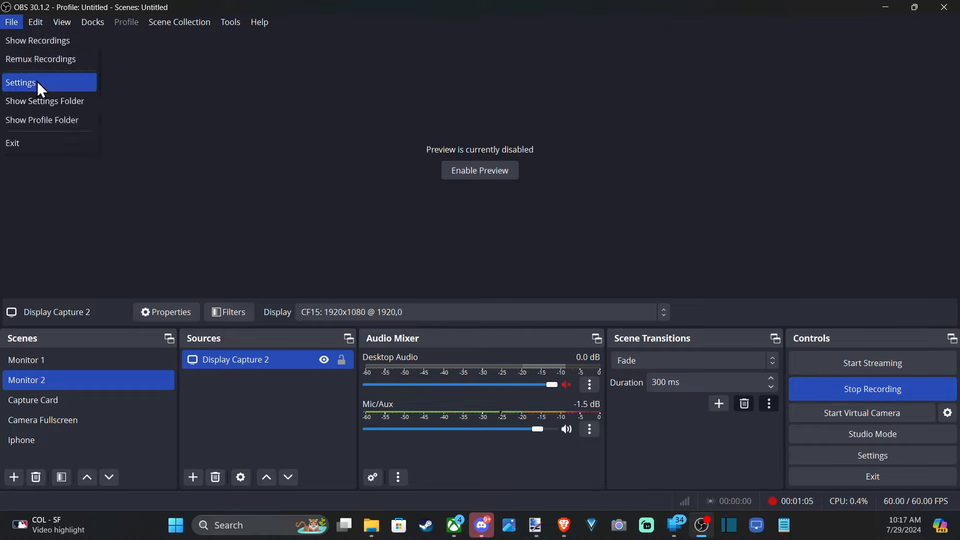